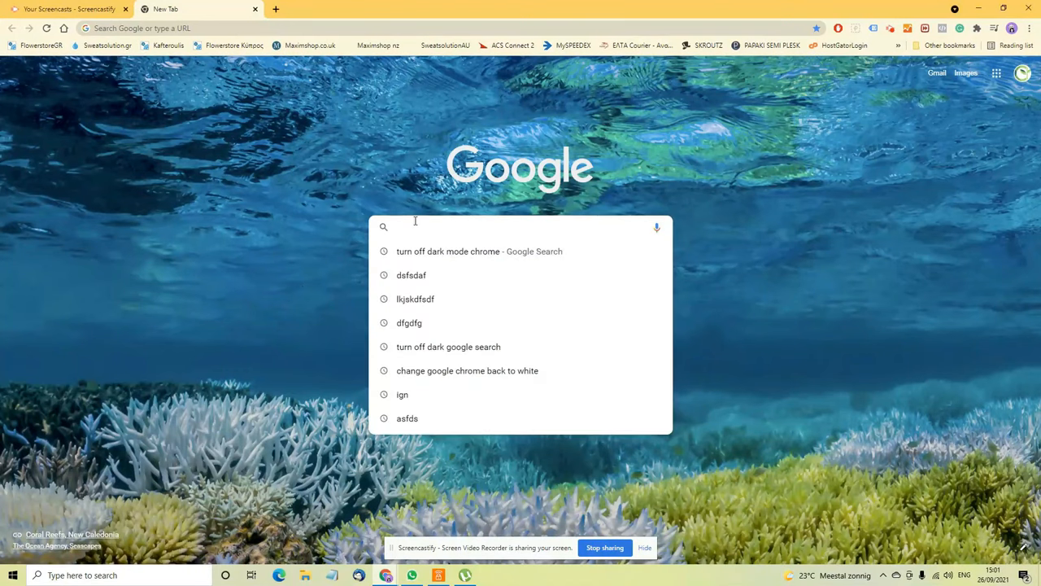
Search Google for 'slkjdfsl' to bring up its results page.
text(slkjdfsl)
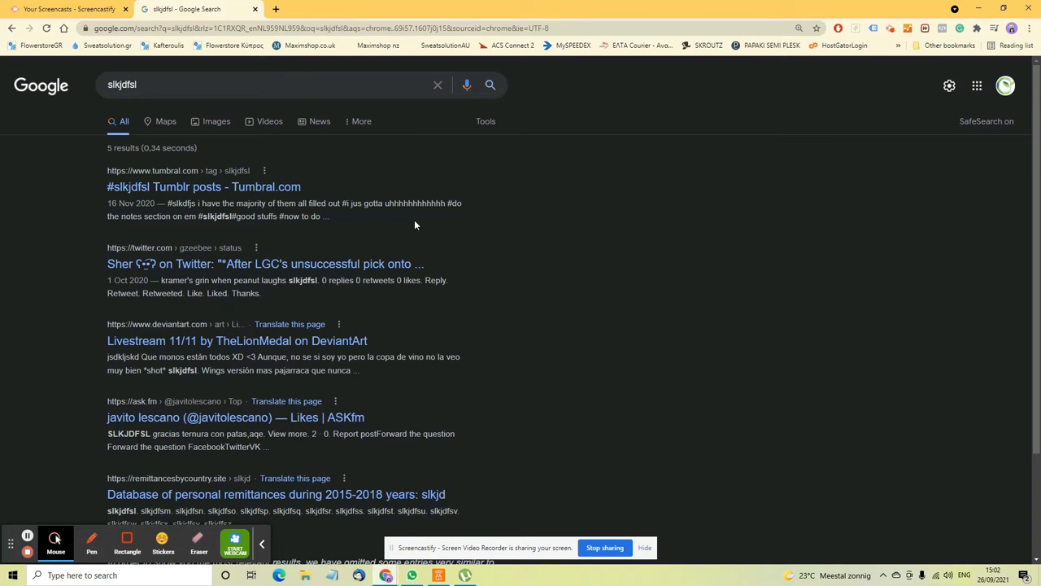
mouse_move(316, 182)
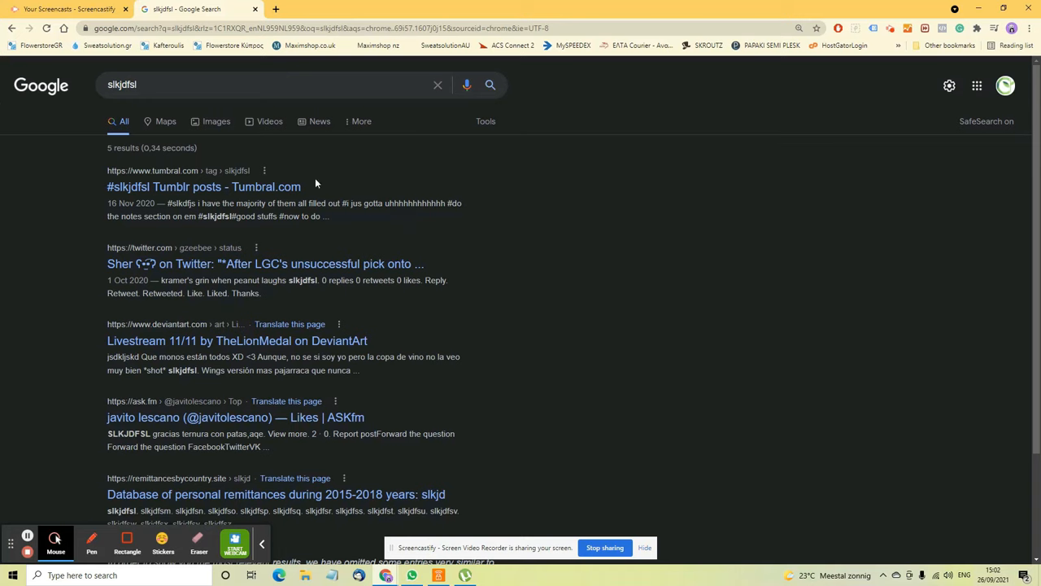
Turn off the dark theme from the quick settings list to show light results.
double_click(122, 84)
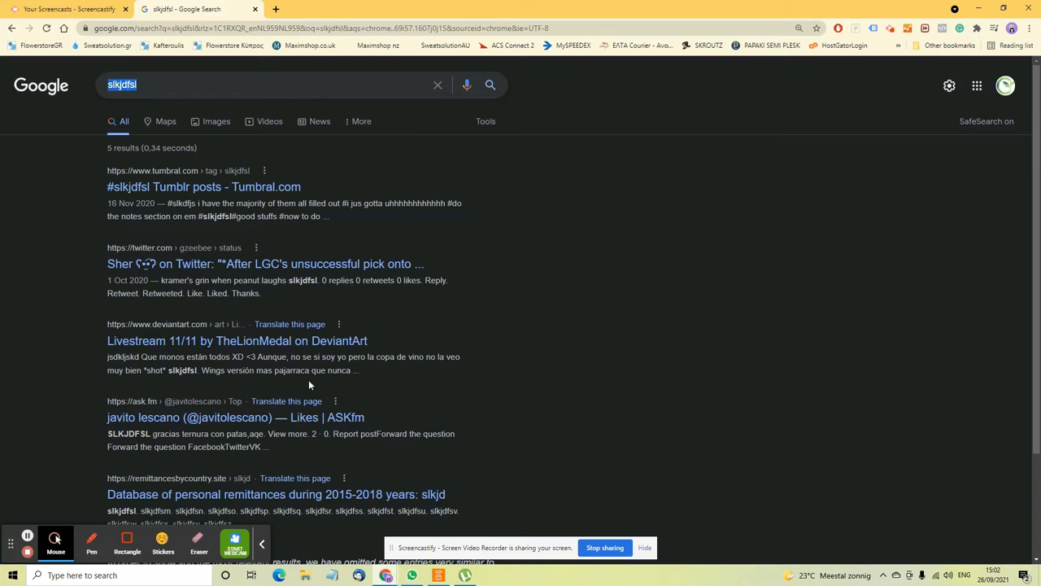
mouse_move(911, 115)
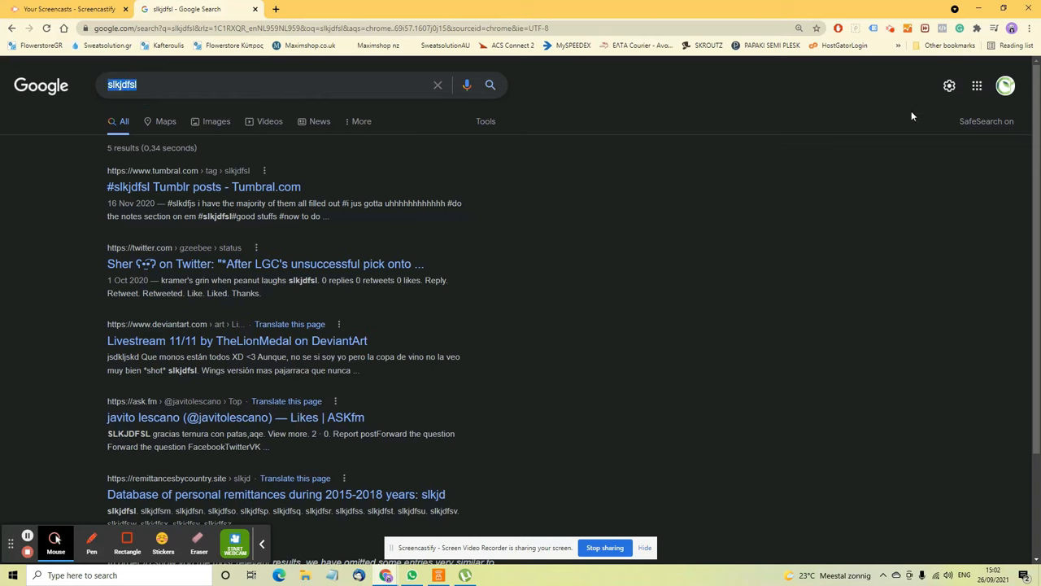
mouse_move(949, 85)
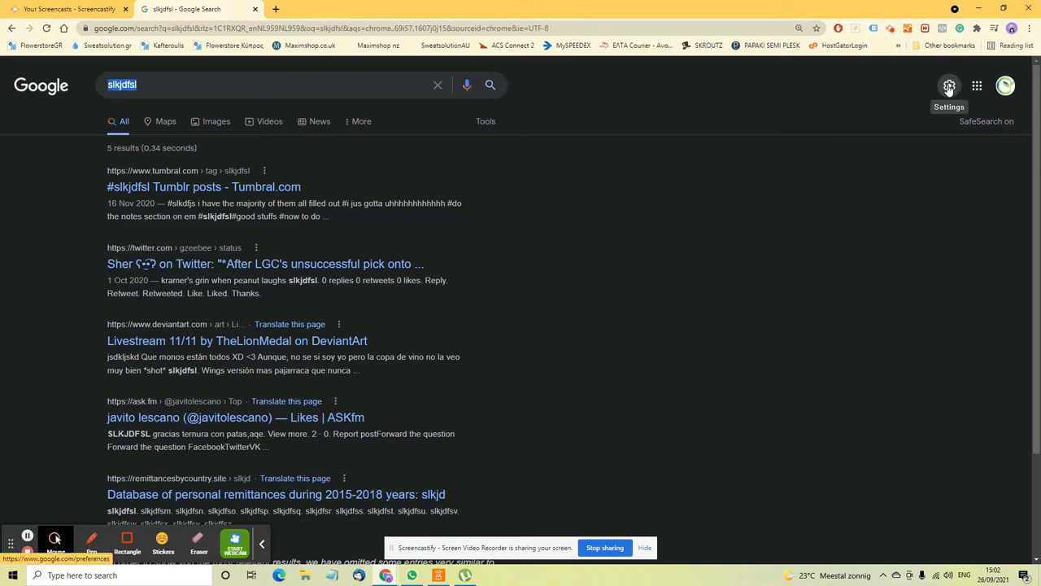
click(948, 85)
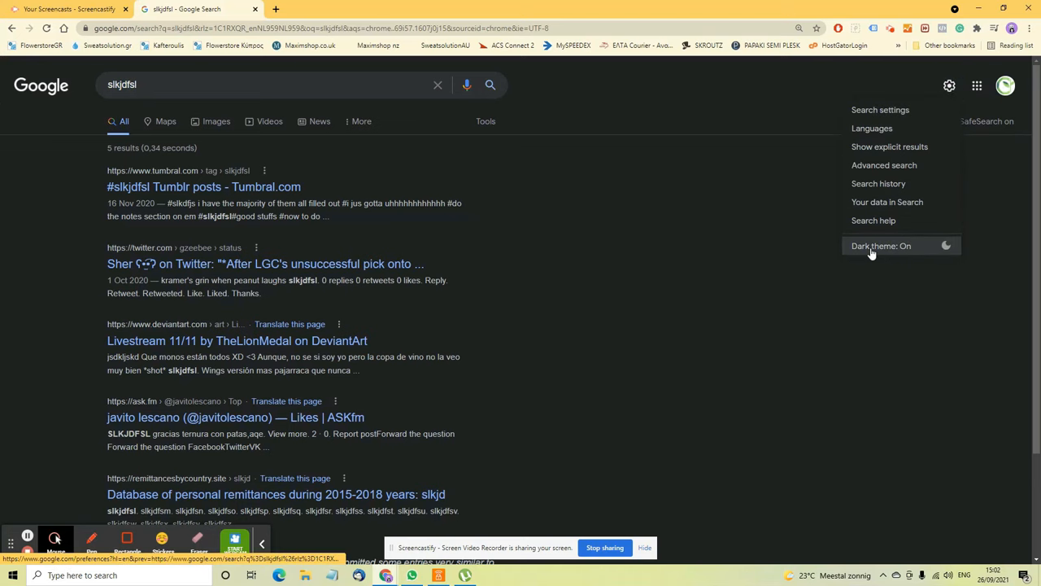
mouse_move(899, 250)
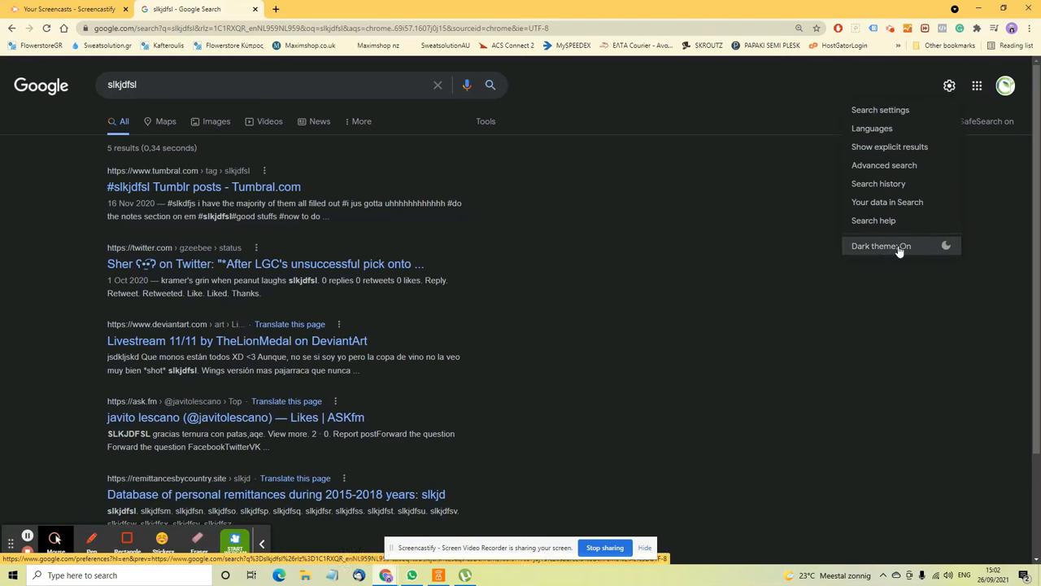
click(881, 246)
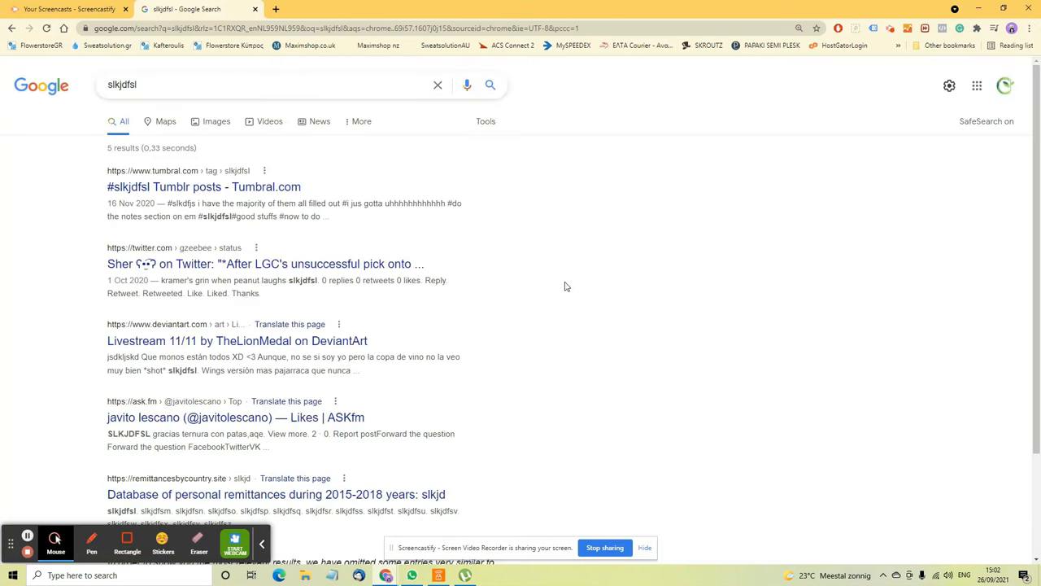
mouse_move(543, 268)
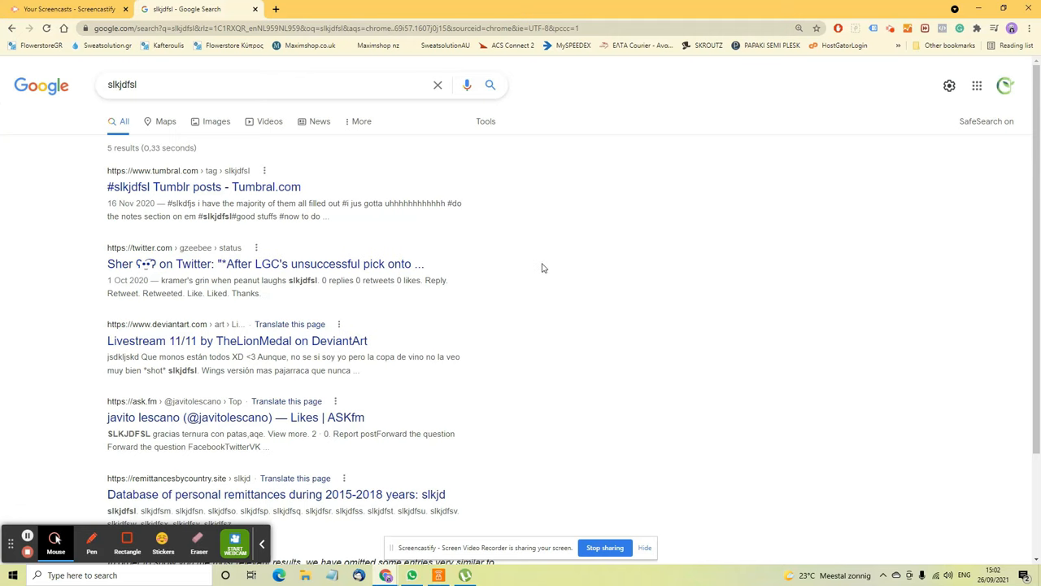